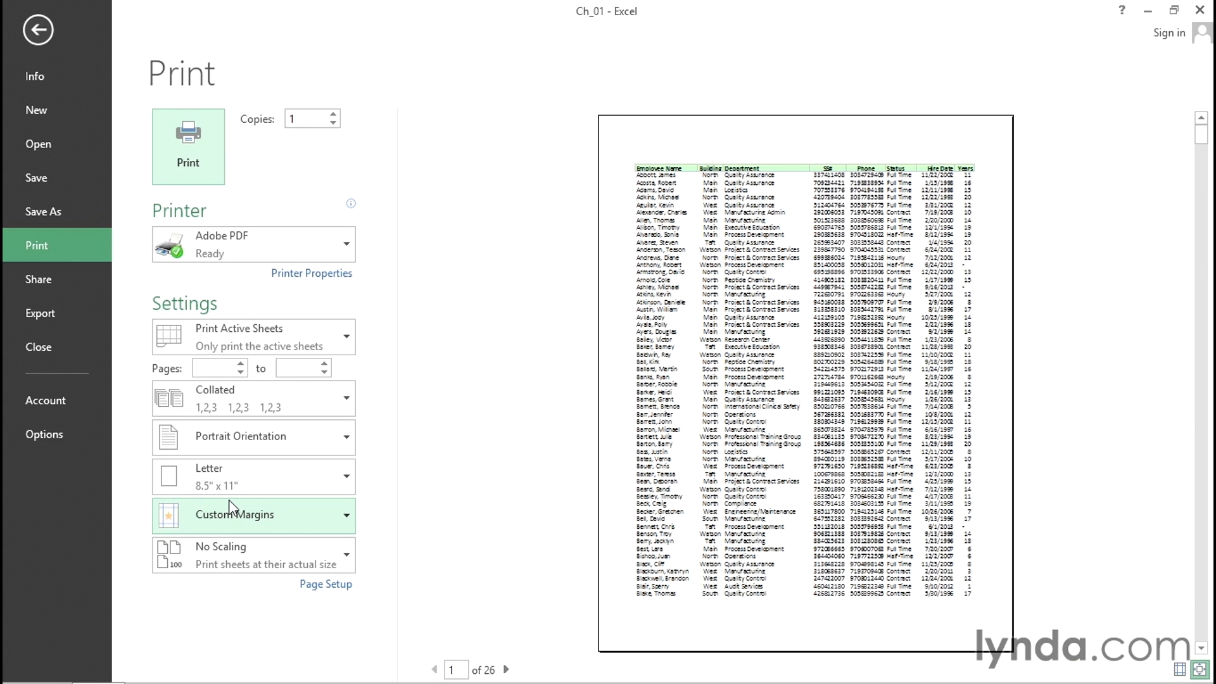
{"action": "mouse_move", "coordinate": [170, 316]}
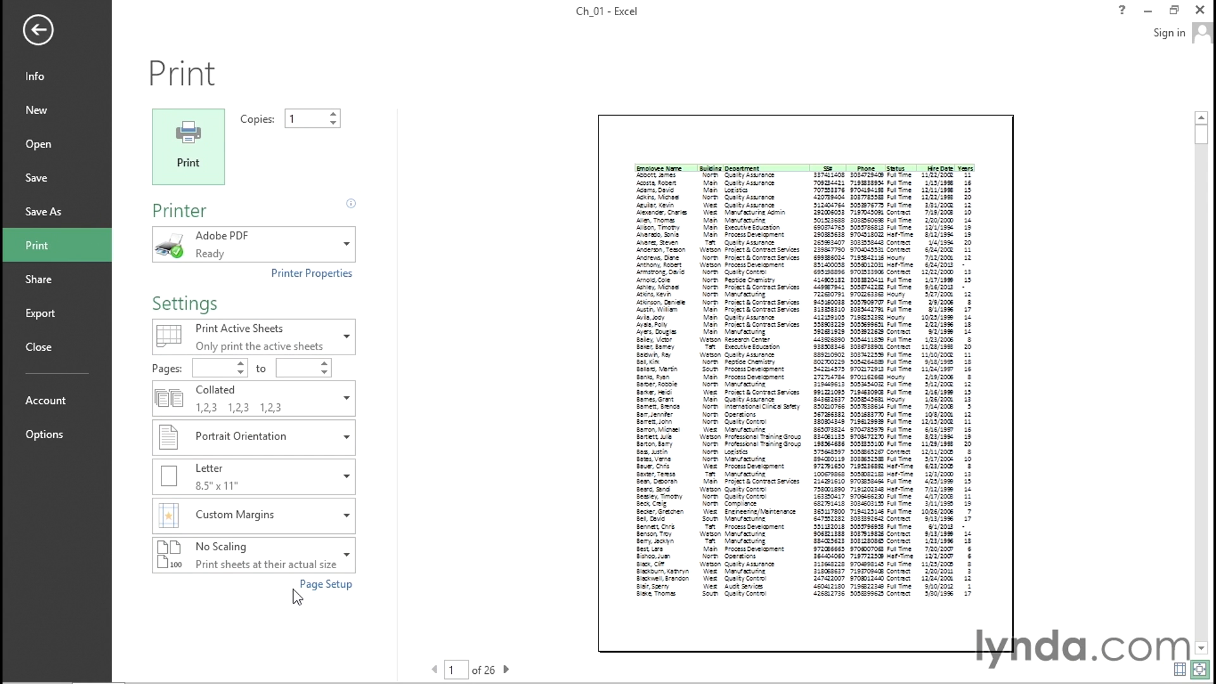
{"action": "mouse_move", "coordinate": [317, 629]}
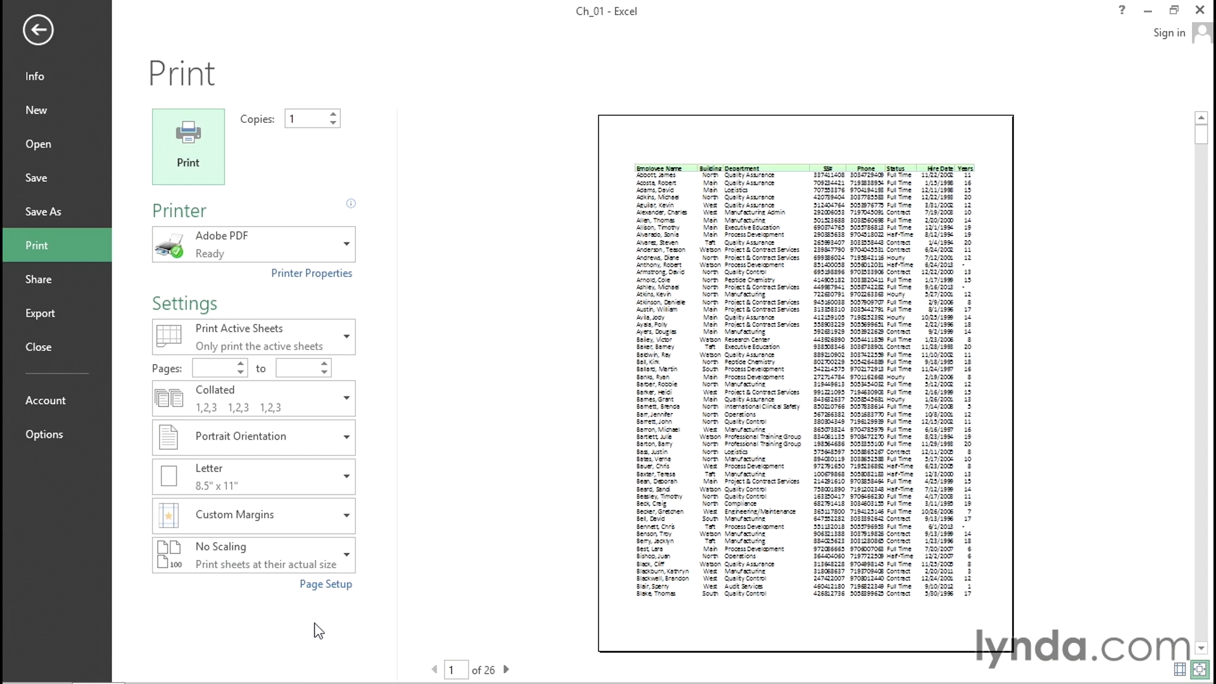
{"action": "left_click", "coordinate": [36, 29]}
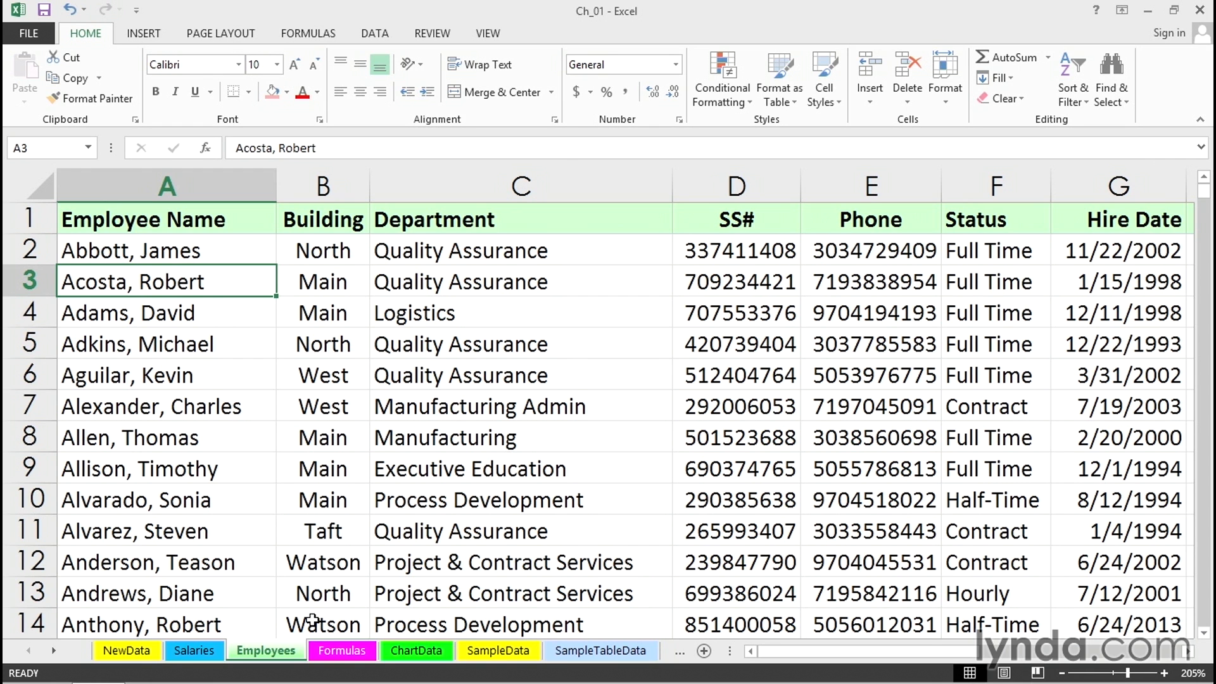
{"action": "left_click", "coordinate": [28, 32]}
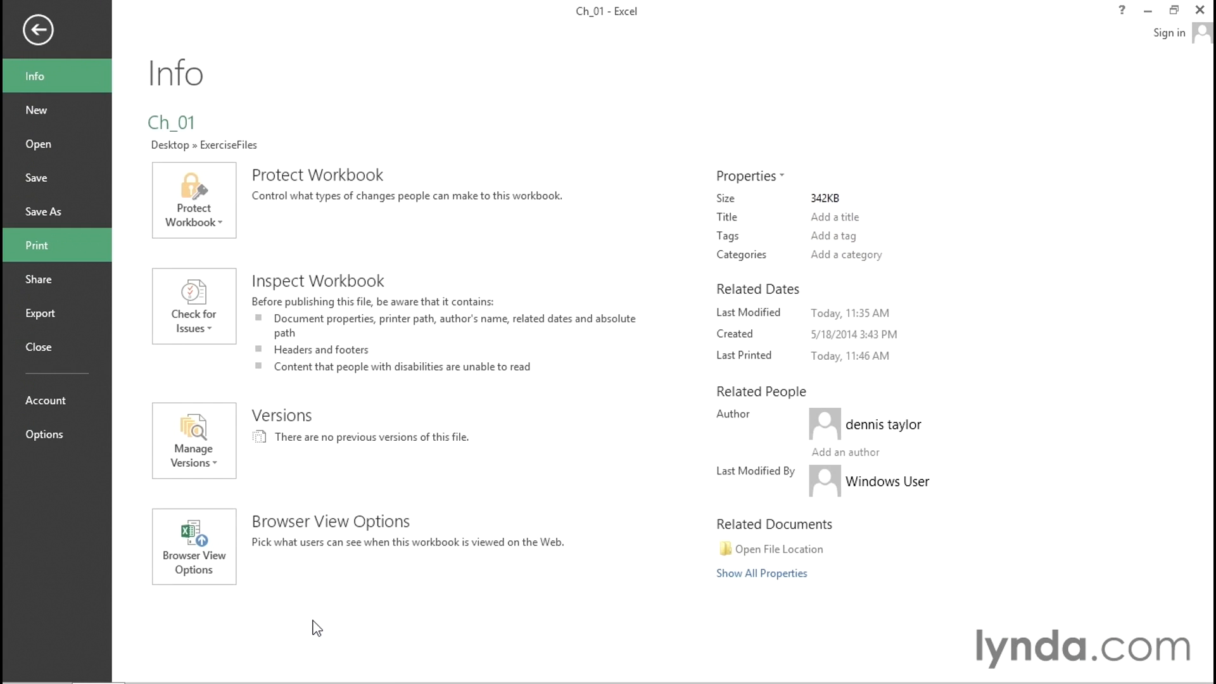
{"action": "left_click", "coordinate": [35, 244]}
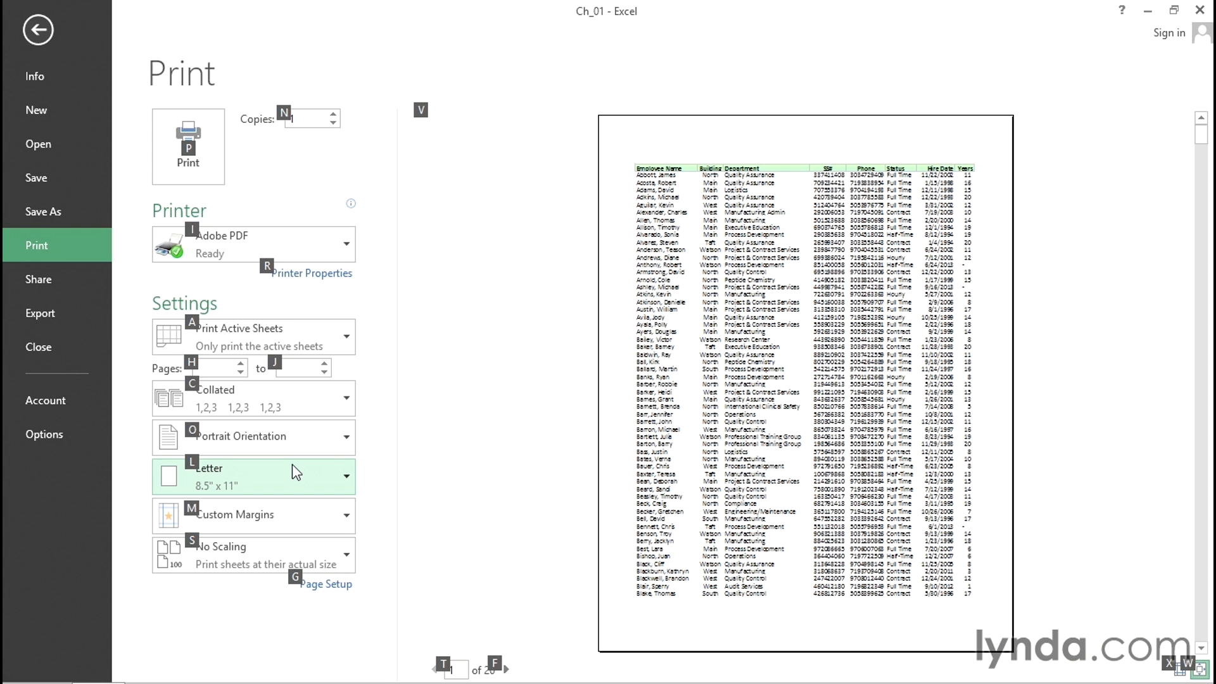
{"action": "left_click", "coordinate": [325, 584]}
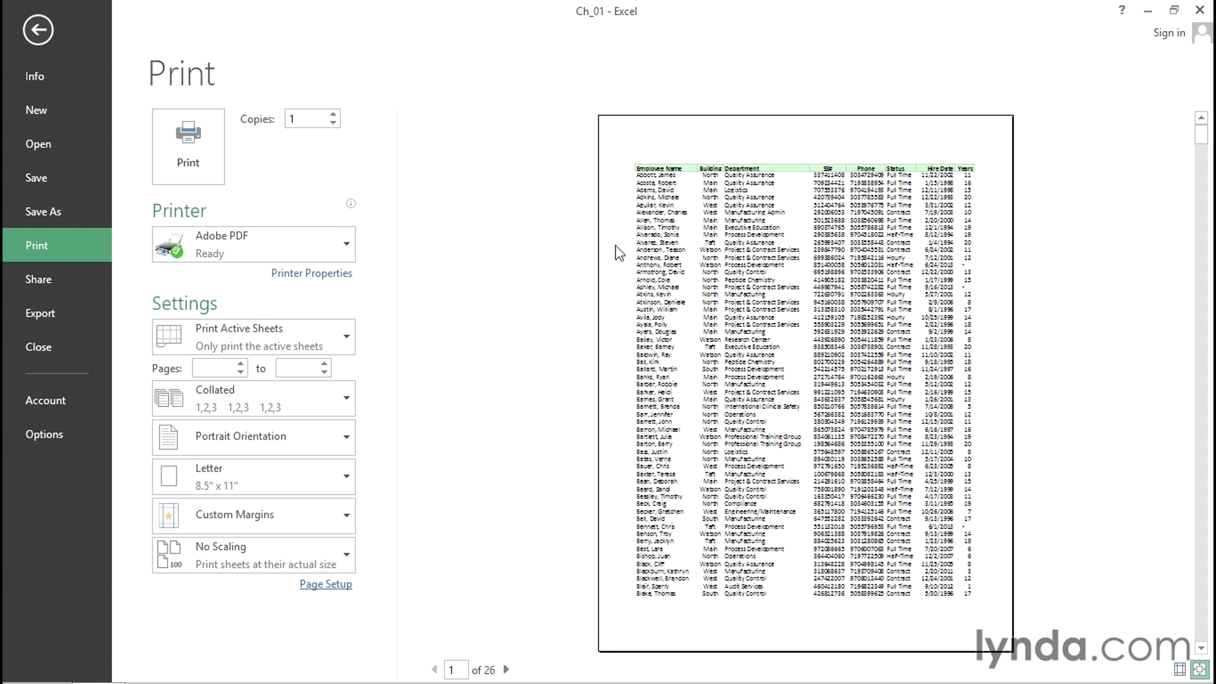
{"action": "left_click", "coordinate": [37, 30]}
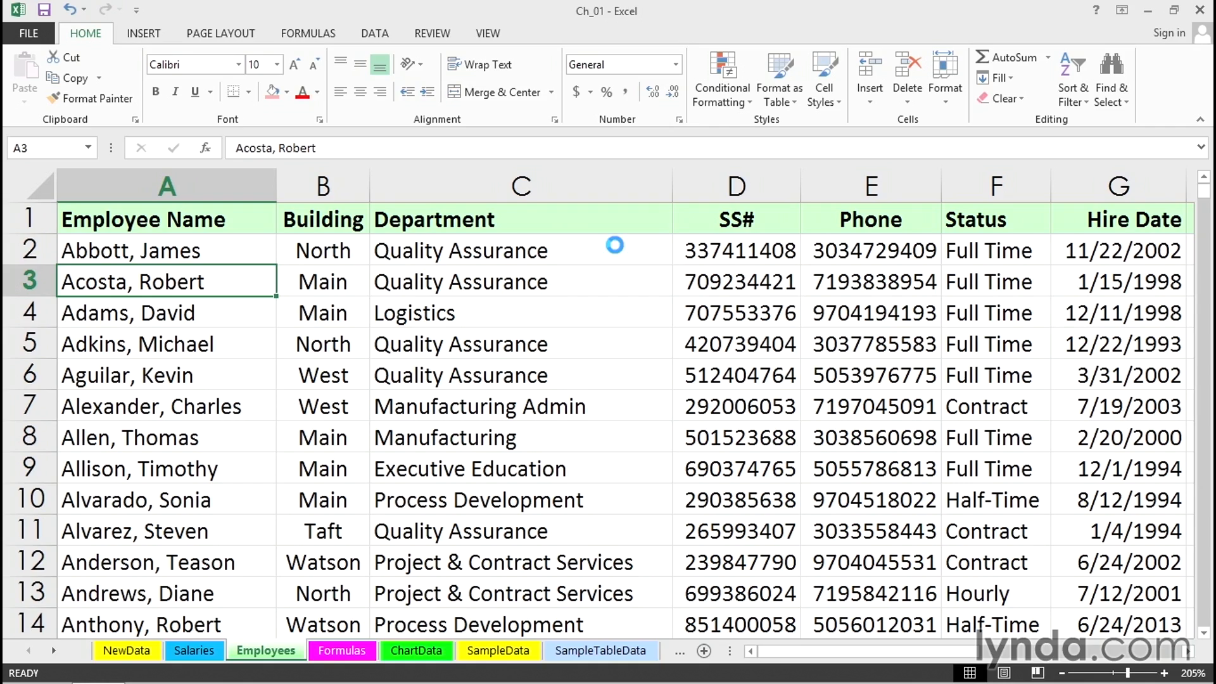
{"action": "mouse_move", "coordinate": [614, 246]}
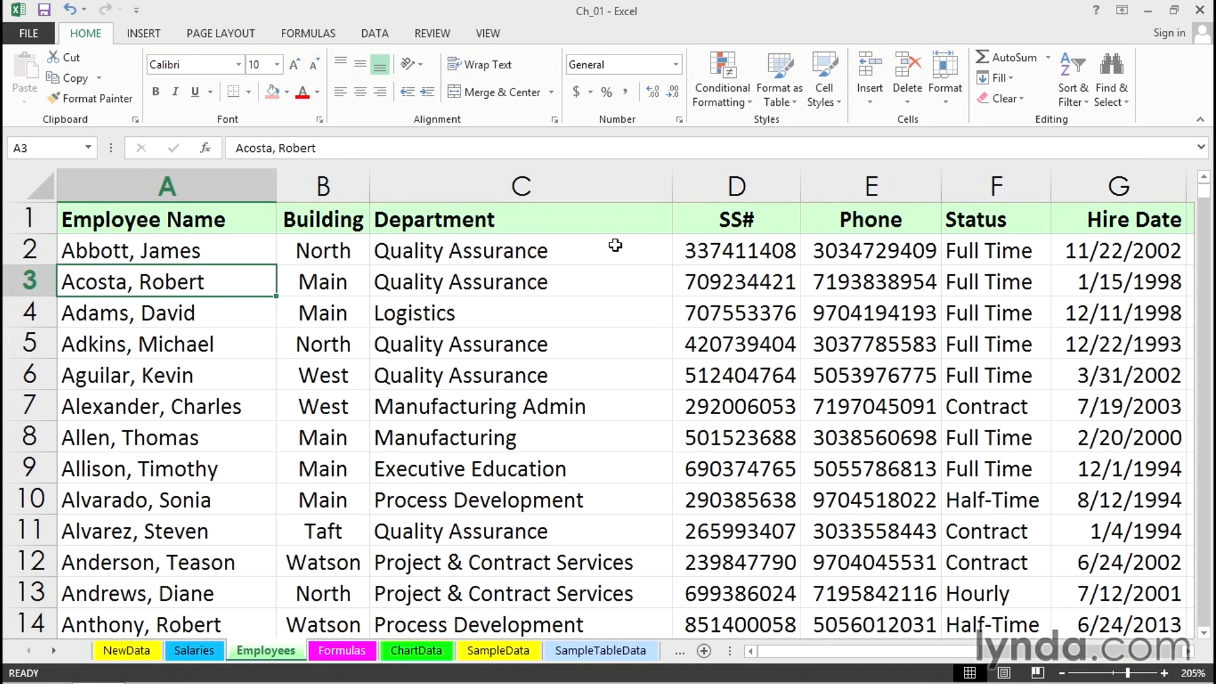
{"action": "left_click", "coordinate": [28, 33]}
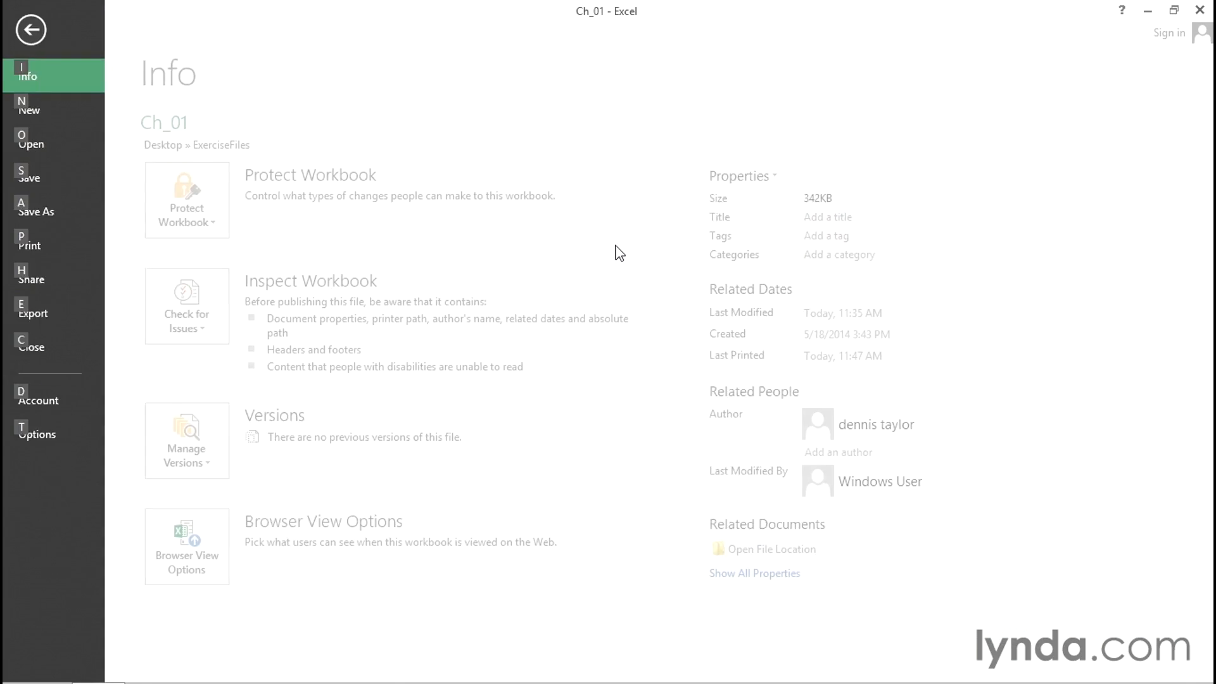
{"action": "left_click", "coordinate": [29, 245]}
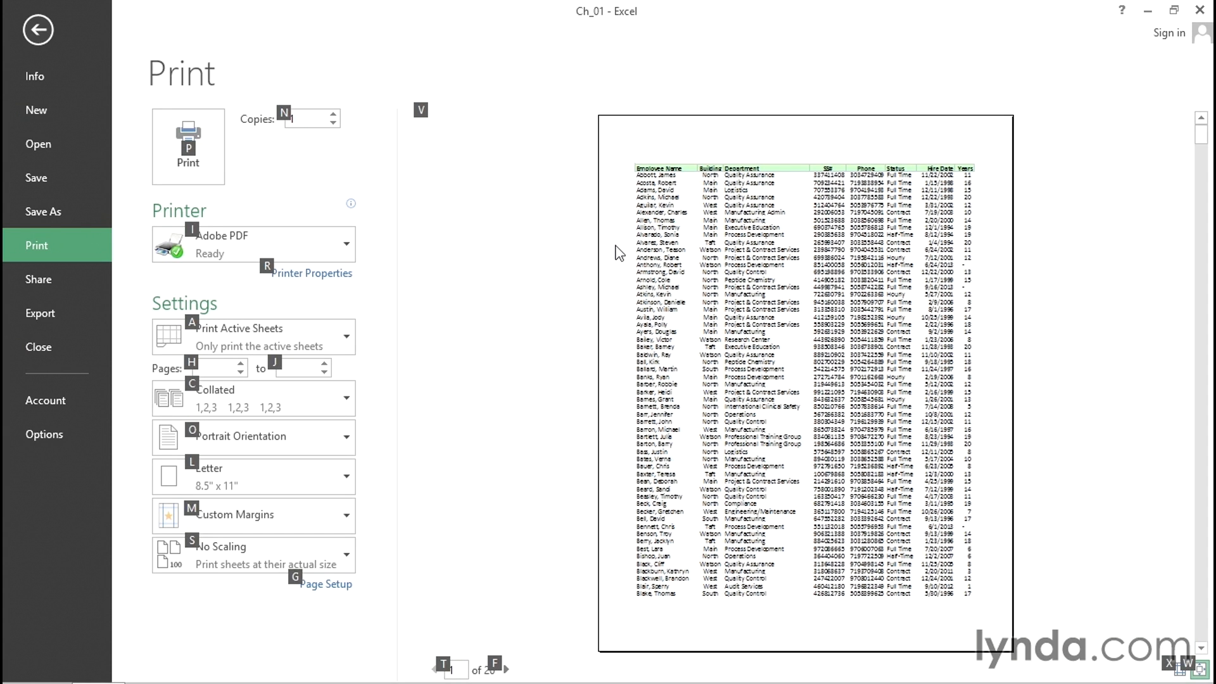